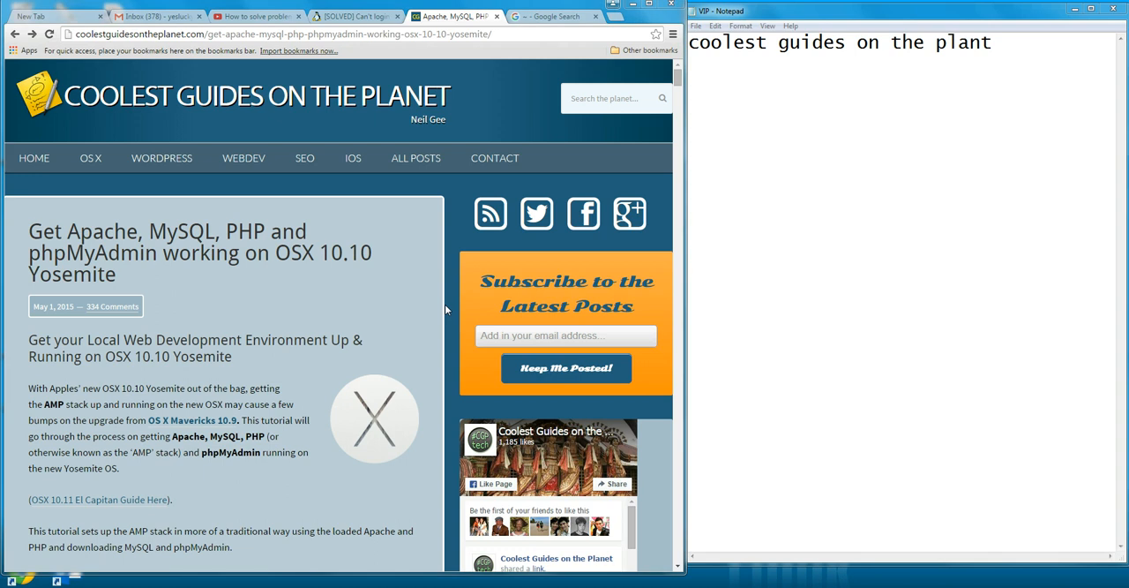
mouse_move(372, 314)
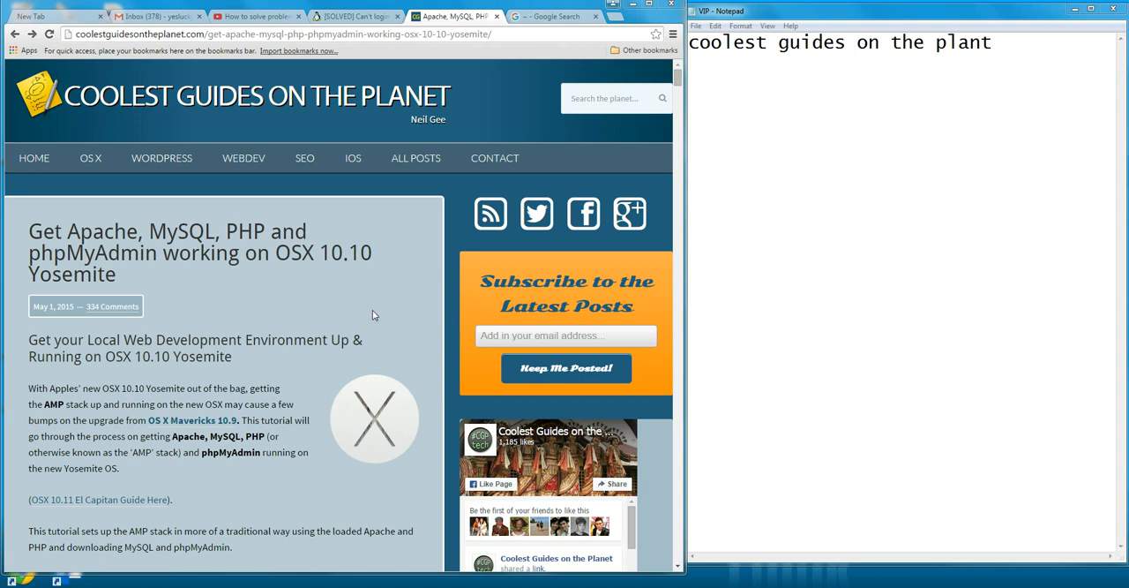
mouse_move(385, 353)
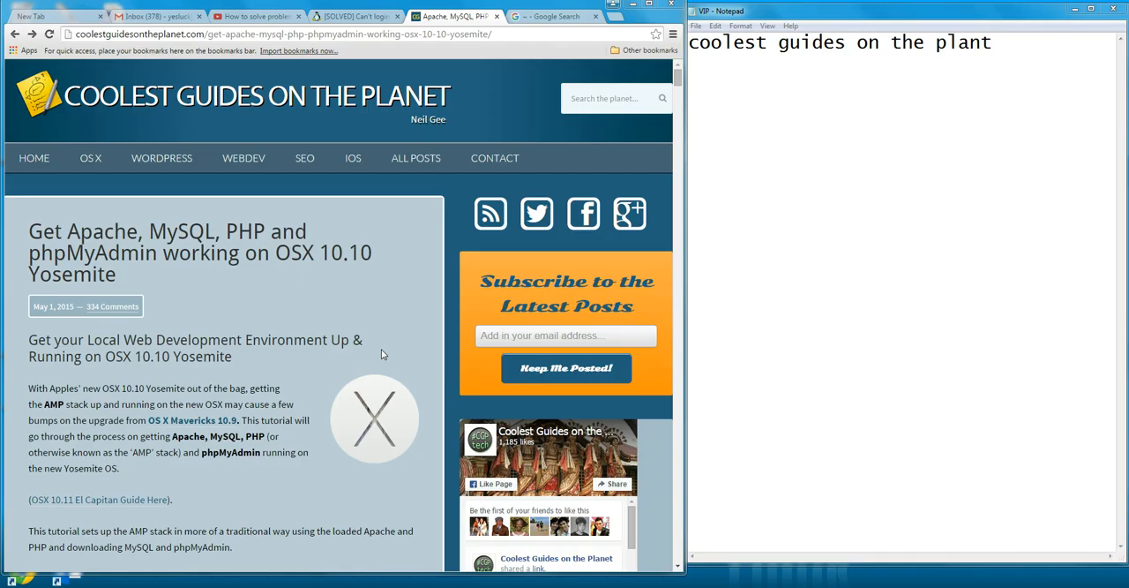
mouse_move(392, 324)
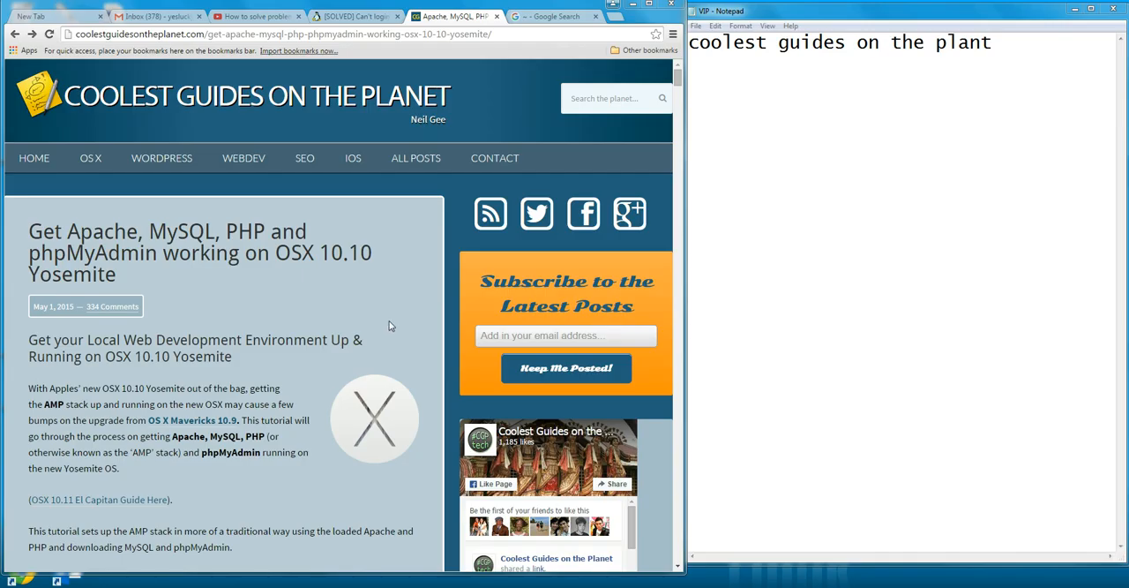
mouse_move(416, 315)
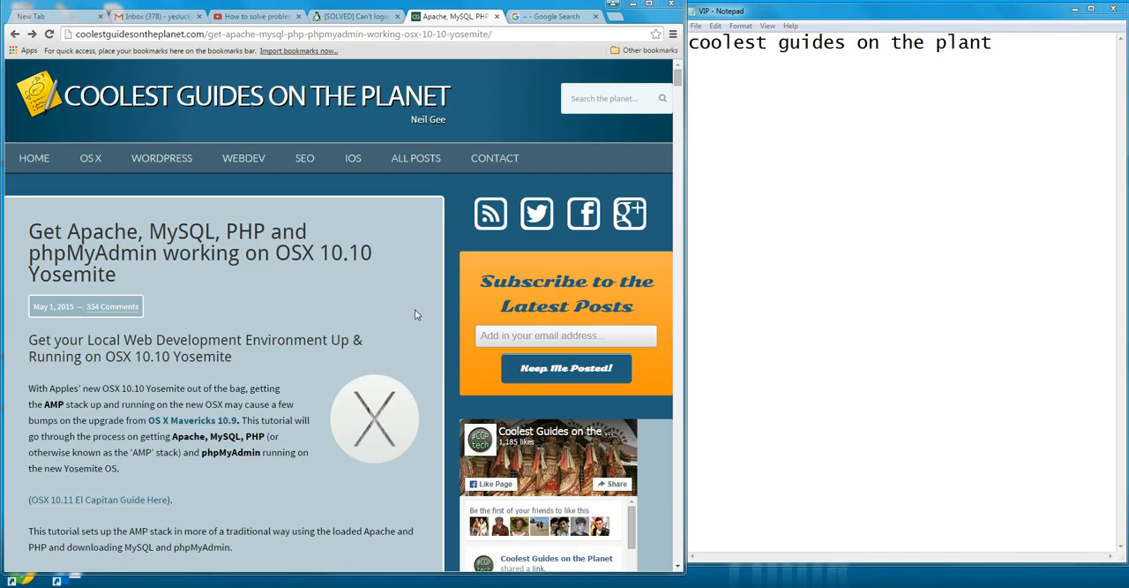
mouse_move(378, 330)
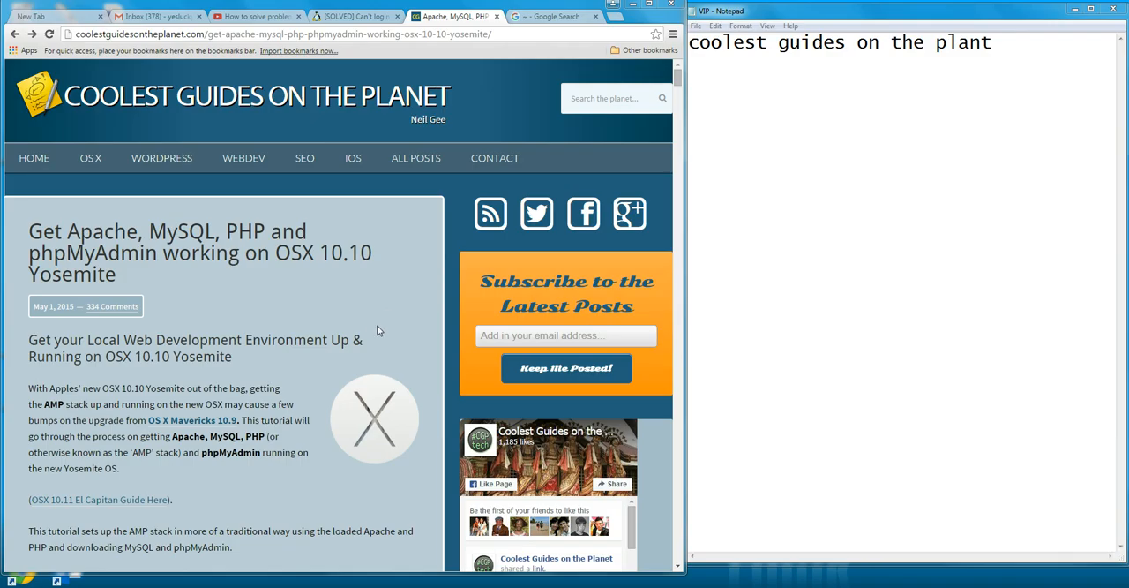
mouse_move(390, 325)
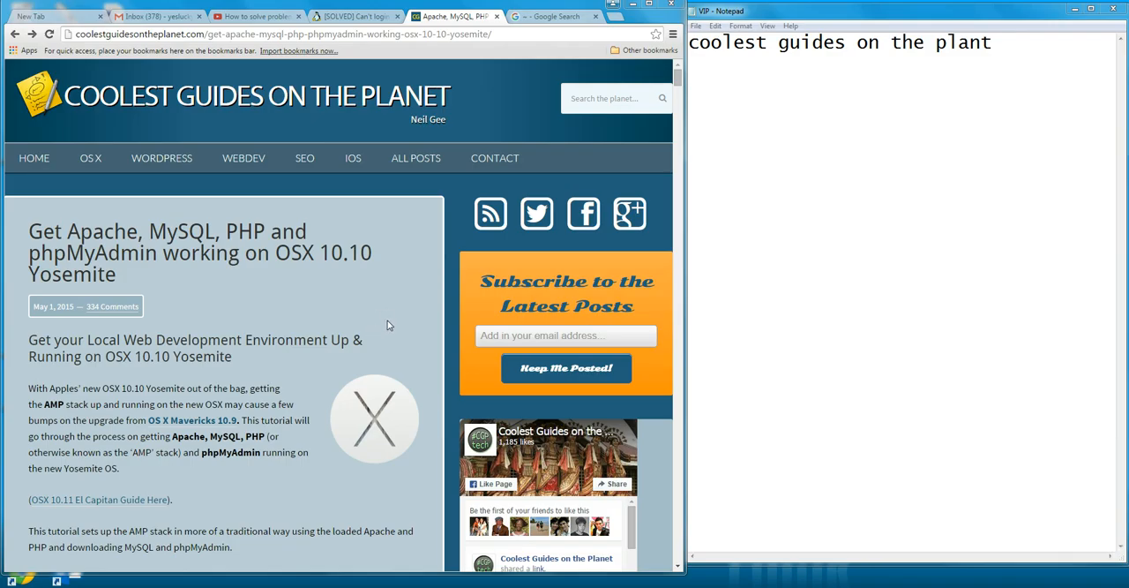
mouse_move(383, 300)
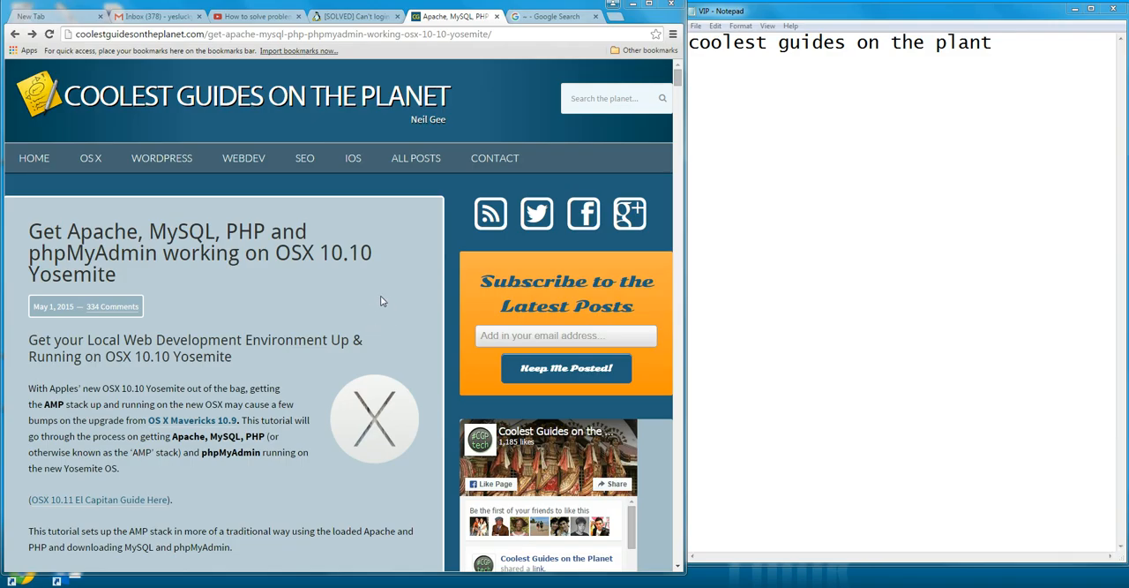
scroll(down, 3)
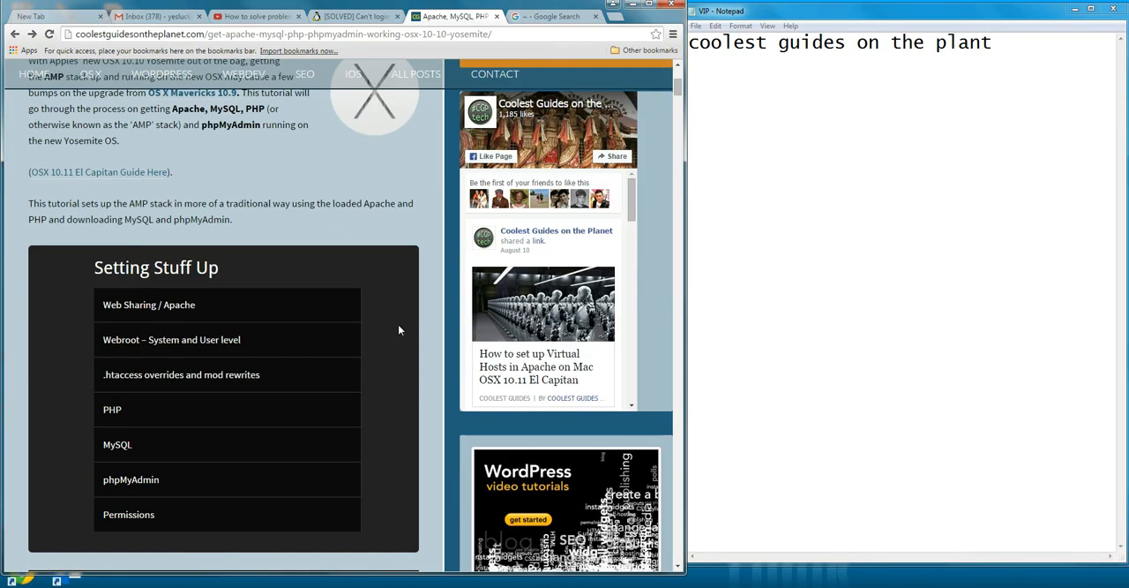
mouse_move(346, 335)
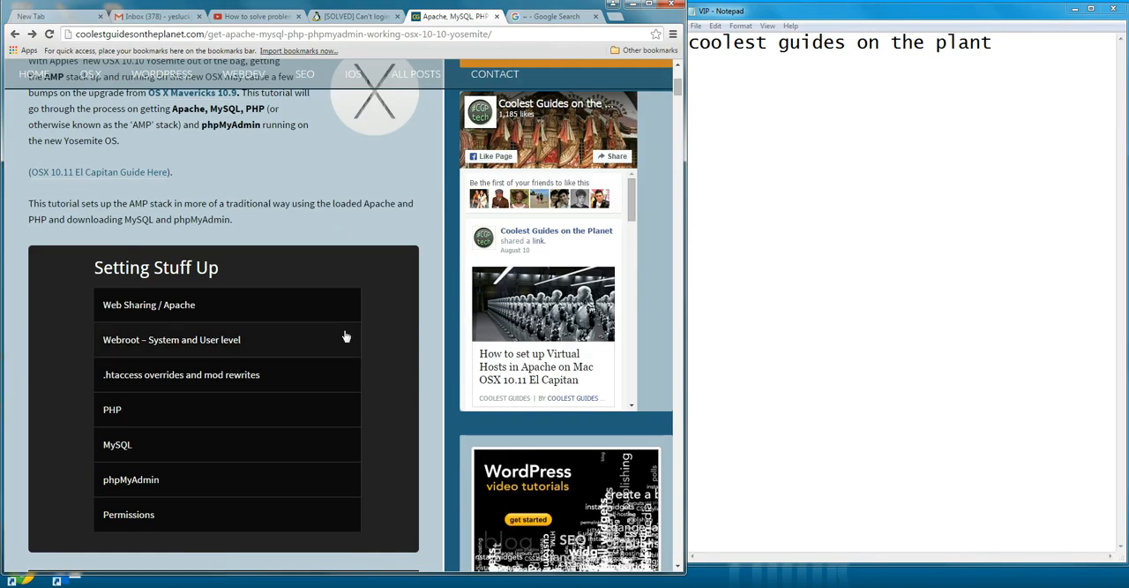
mouse_move(395, 328)
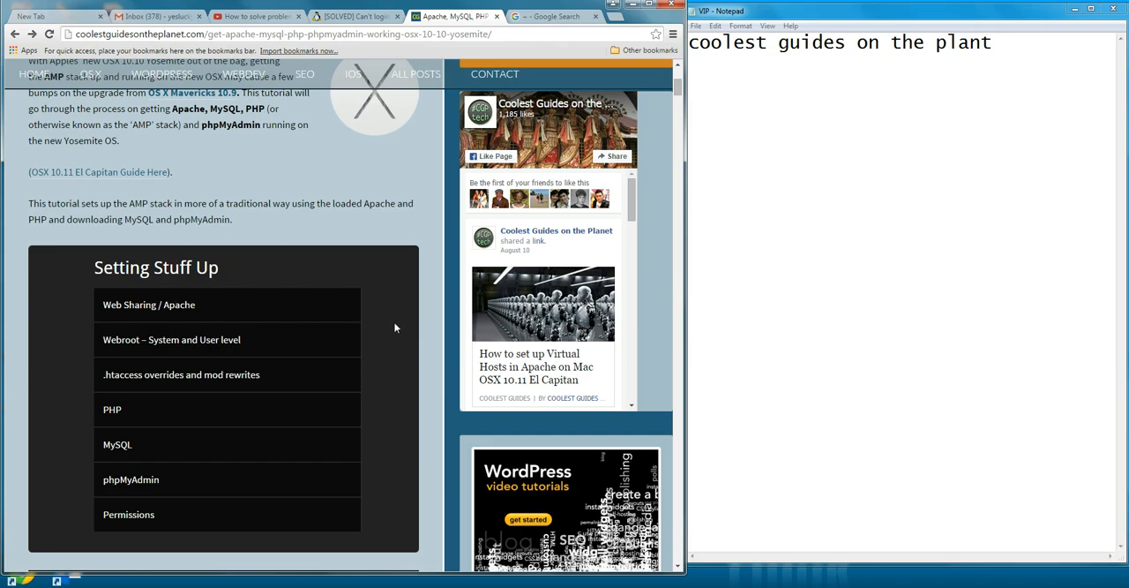
mouse_move(411, 328)
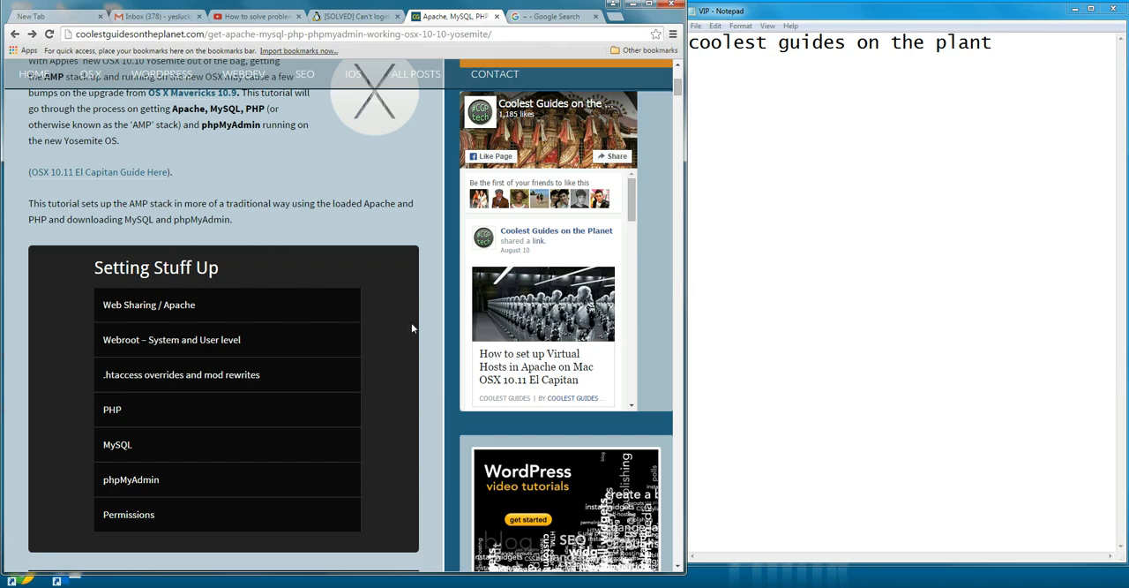
scroll(down, 3)
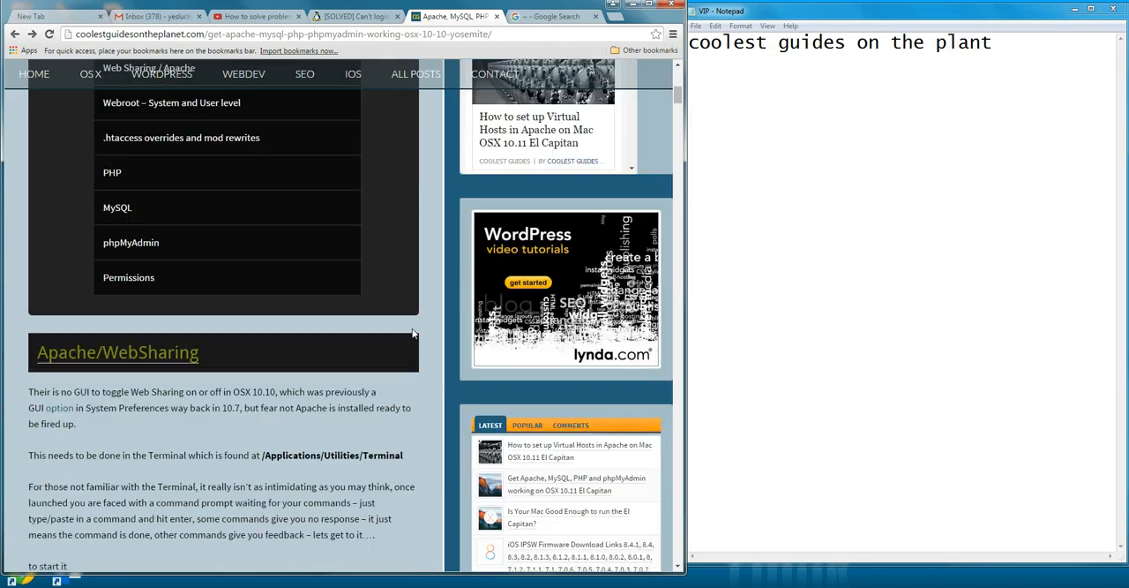
scroll(up, 3)
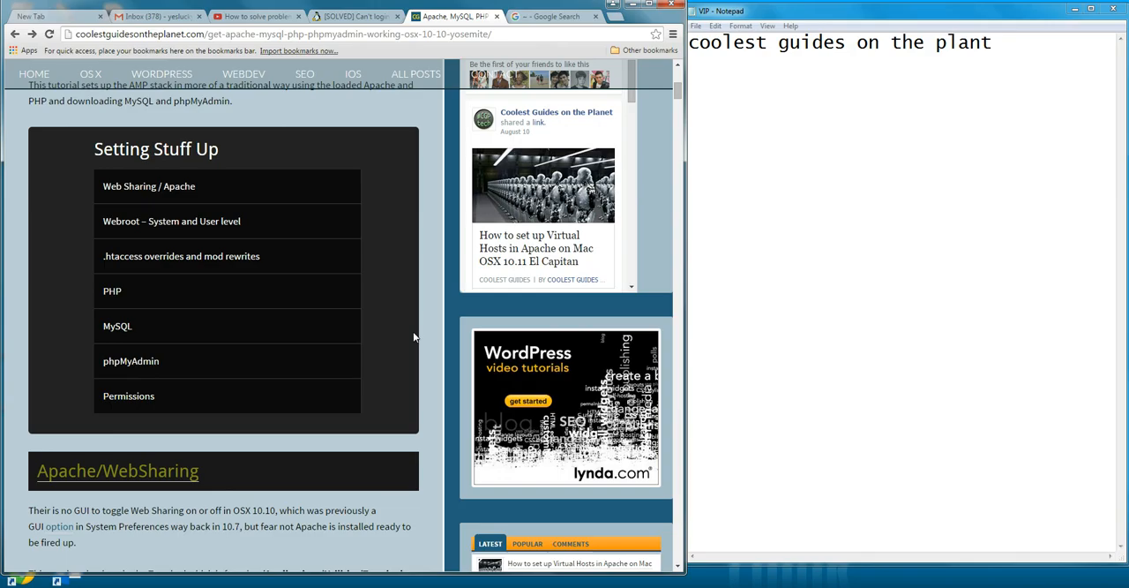
scroll(down, 3)
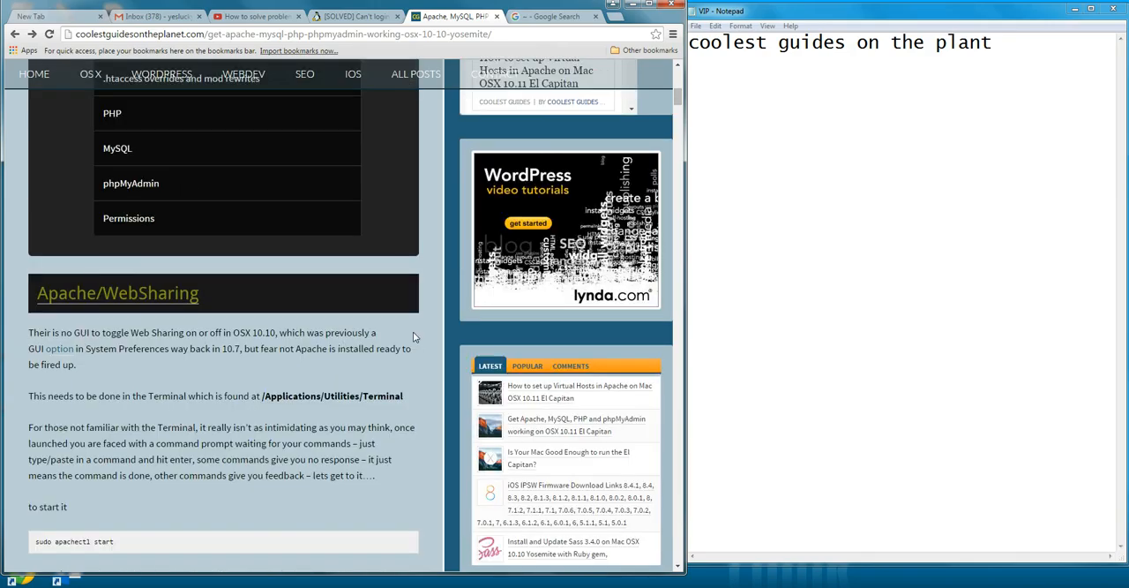
scroll(down, 3)
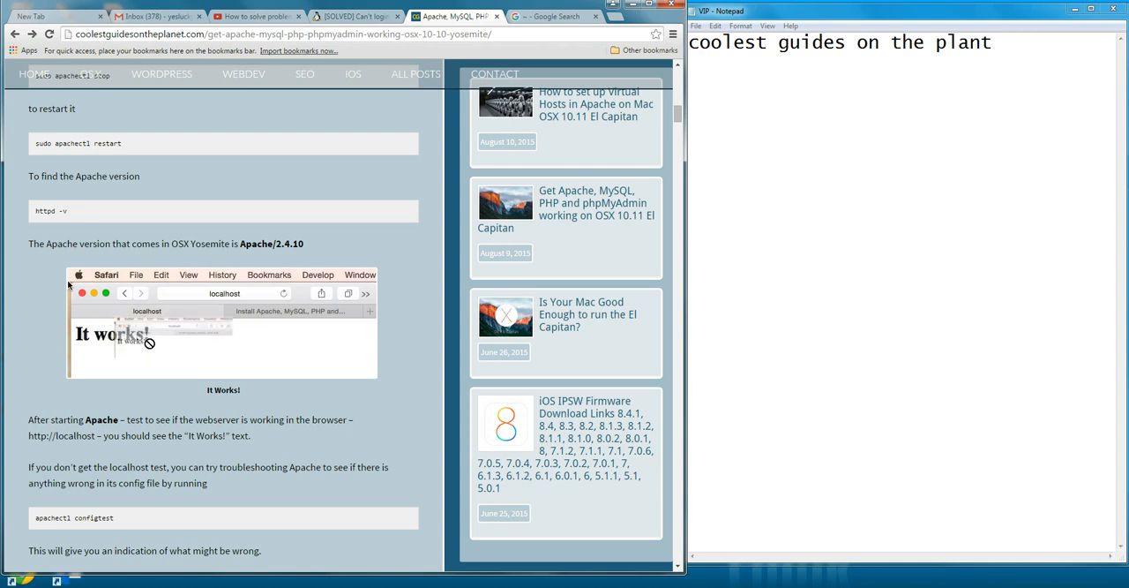
scroll(down, 3)
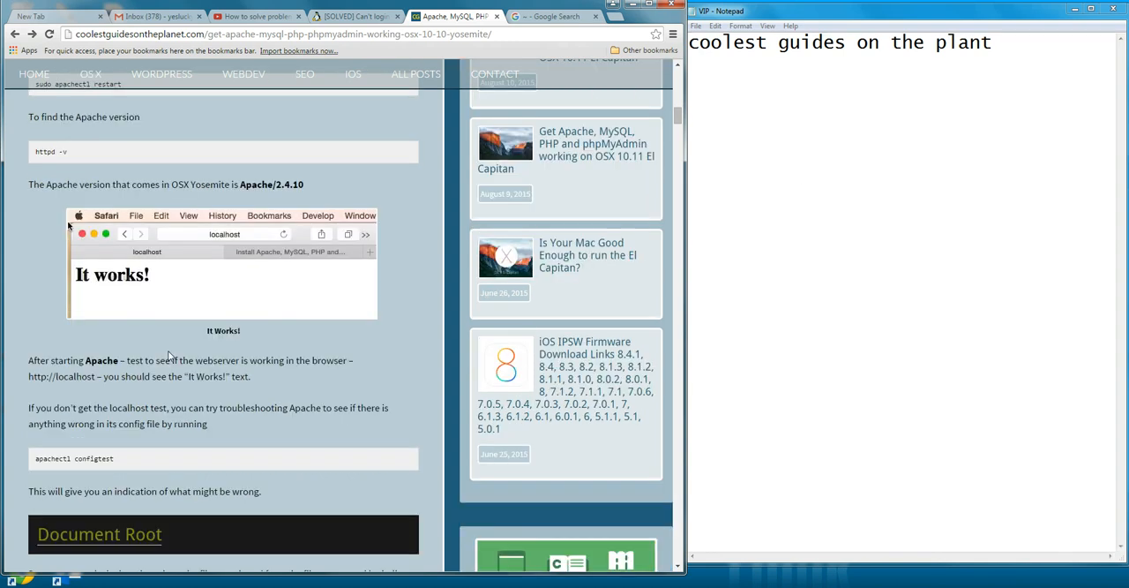
scroll(down, 3)
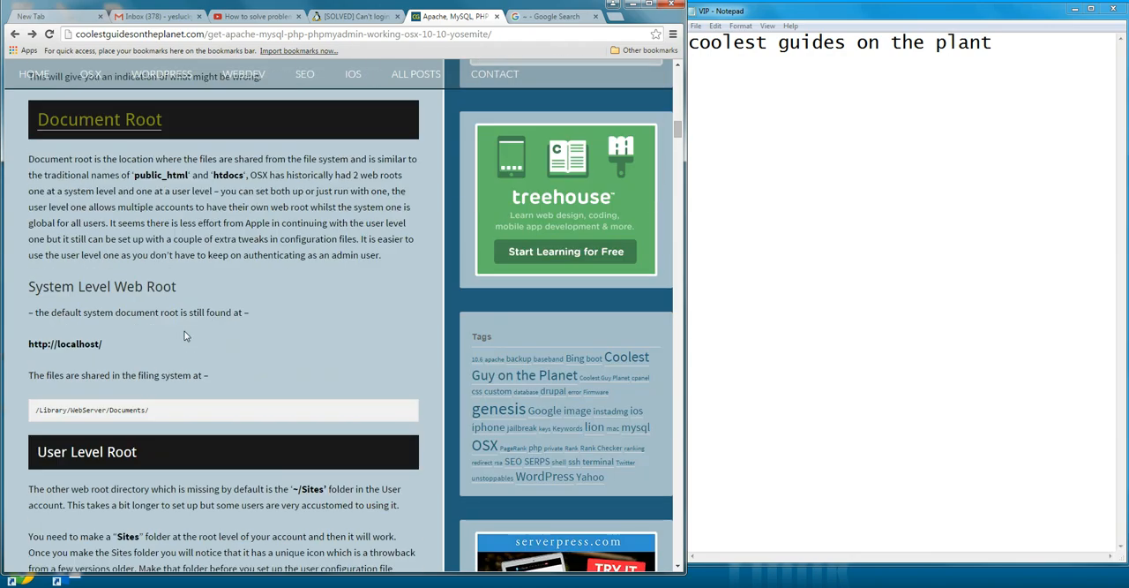
scroll(down, 3)
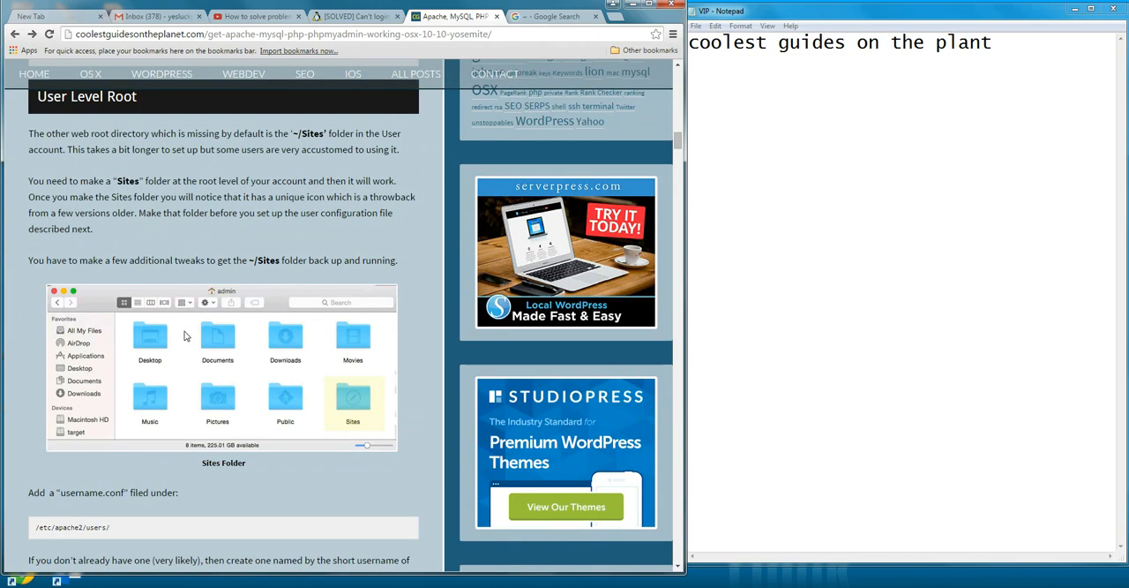
scroll(down, 3)
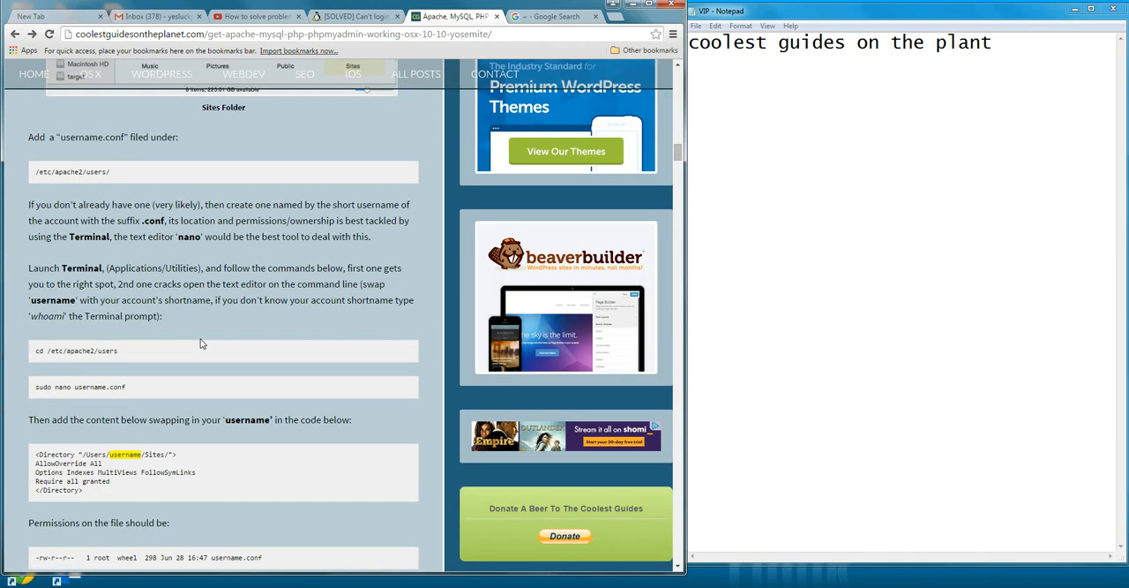
scroll(down, 3)
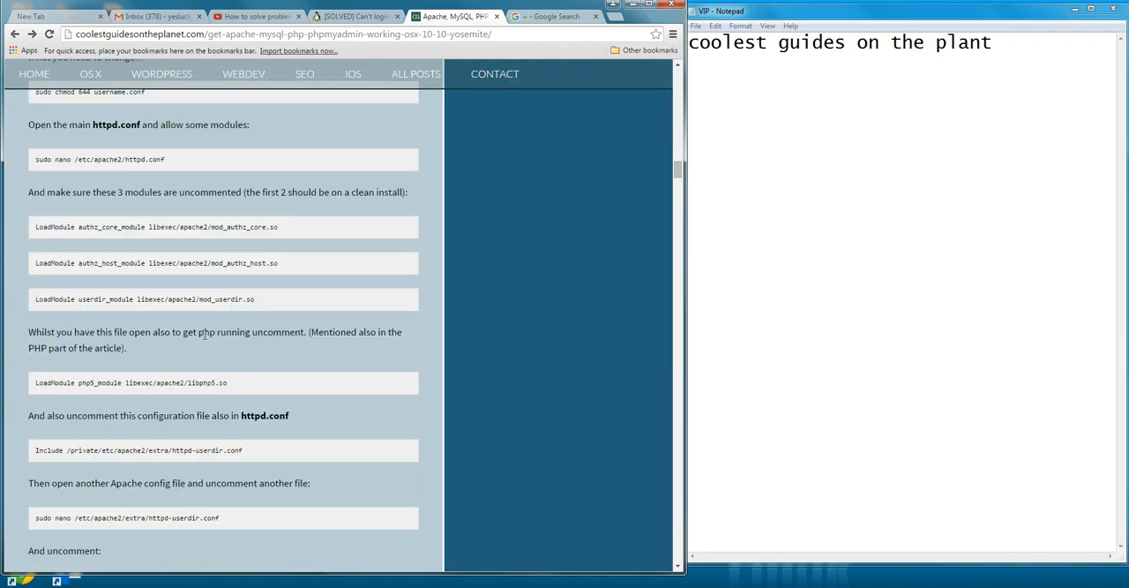
scroll(down, 3)
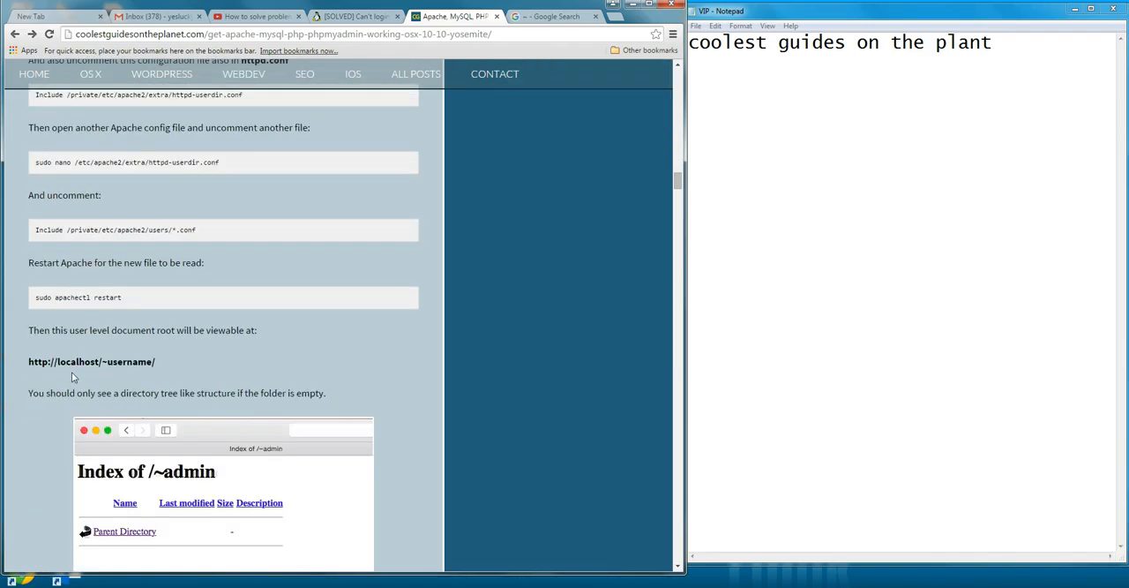
mouse_move(128, 362)
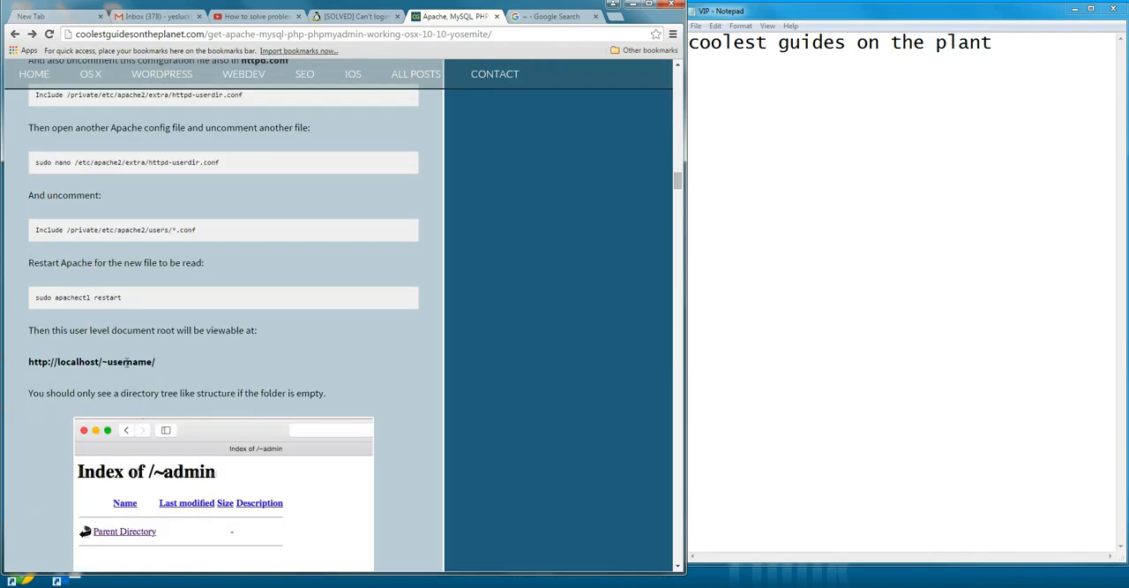
mouse_move(159, 367)
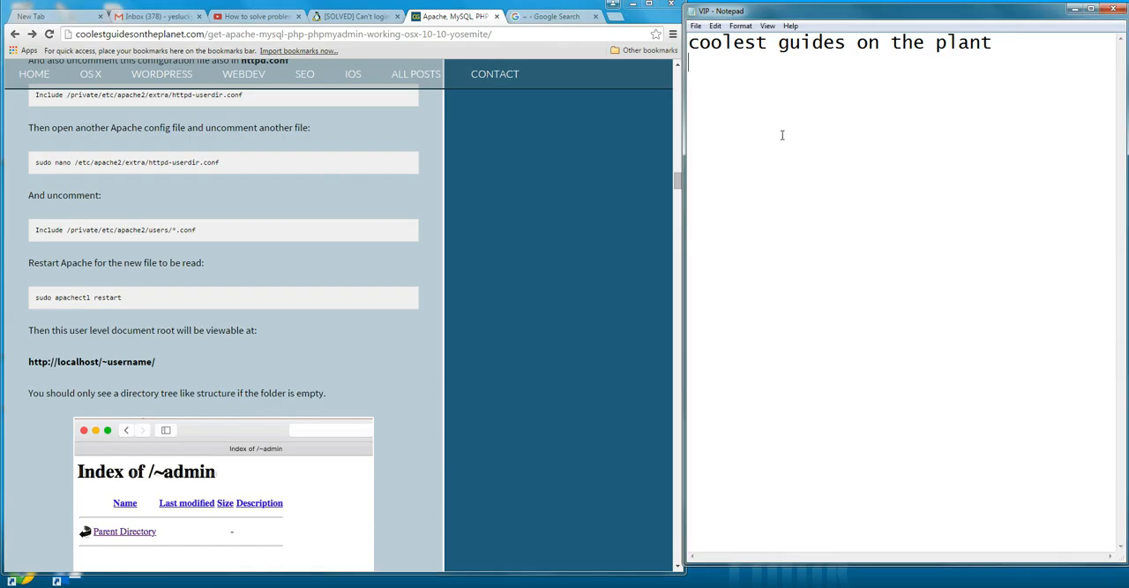
text(http)
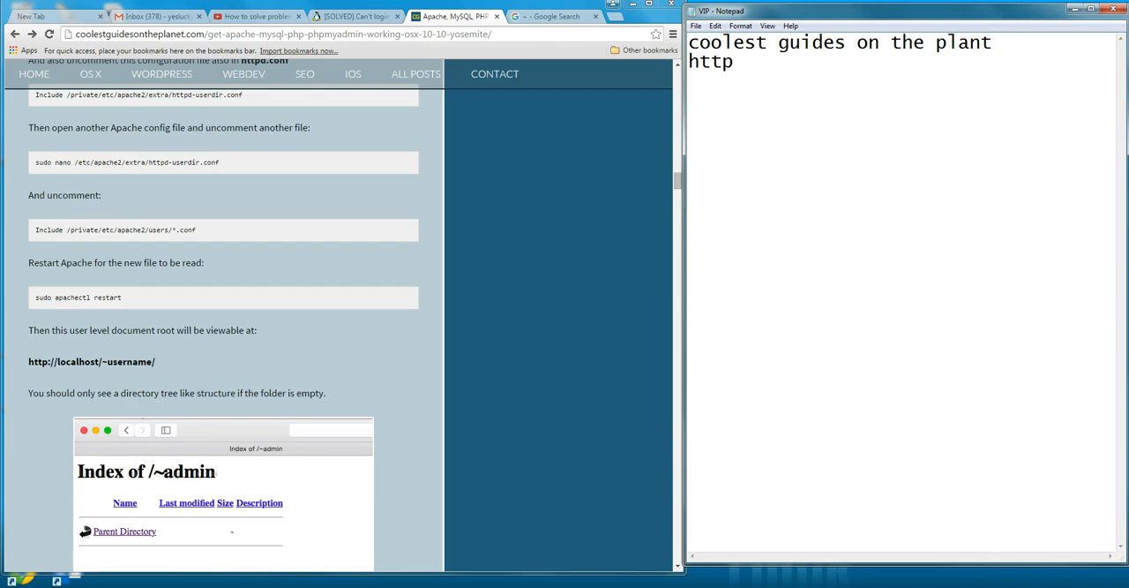
text(://)
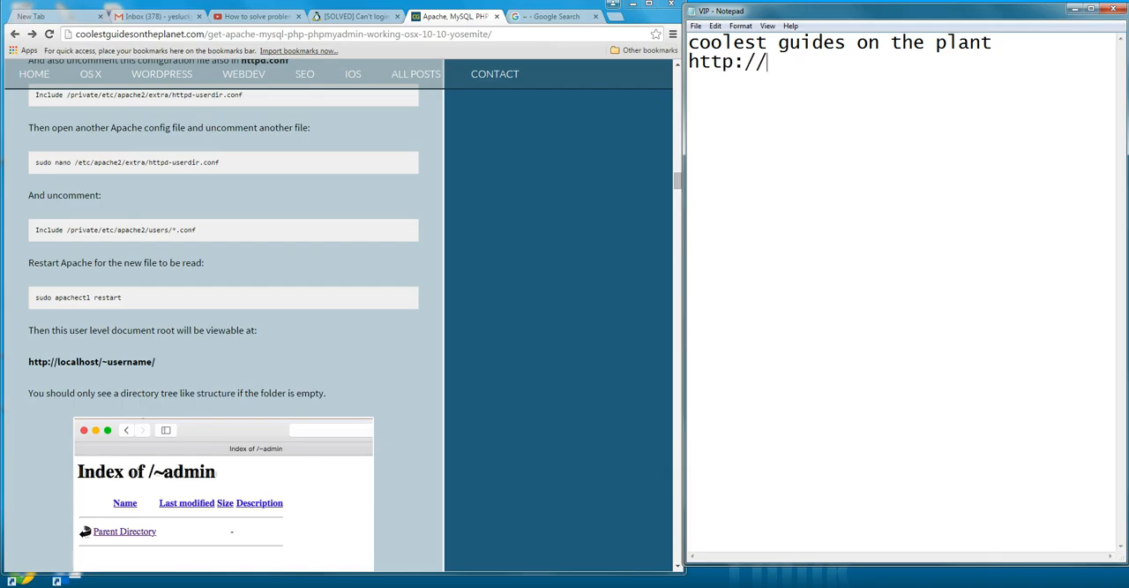
text(localh)
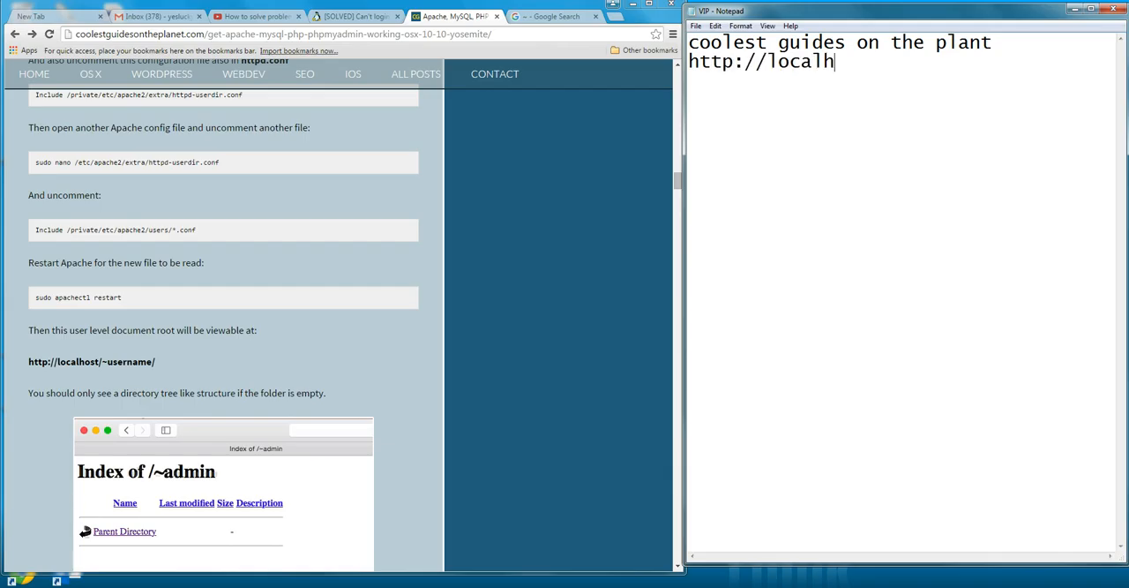
text(ost)
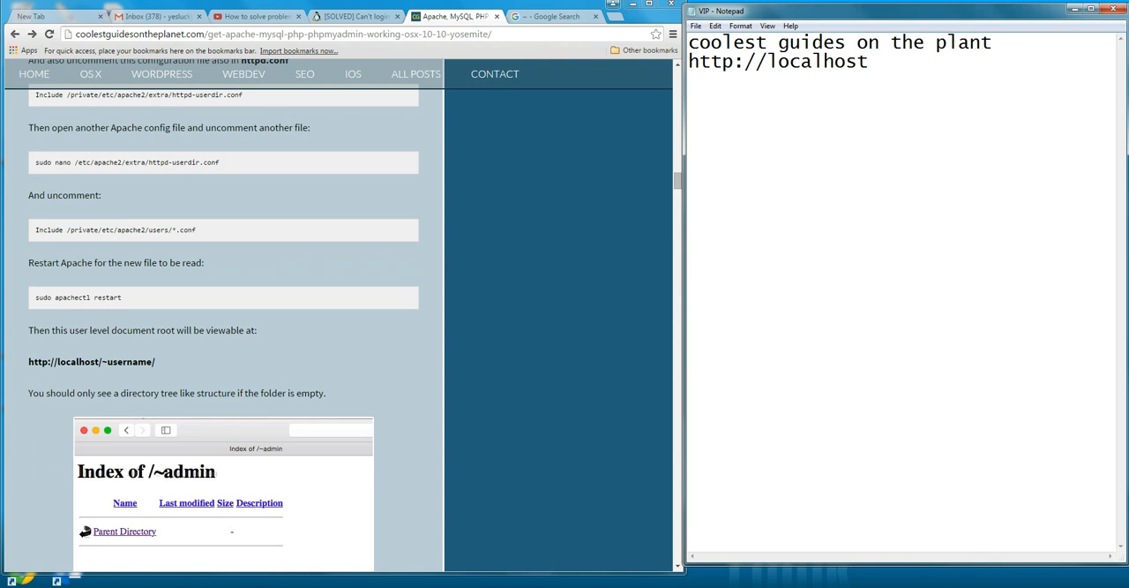
text(/)
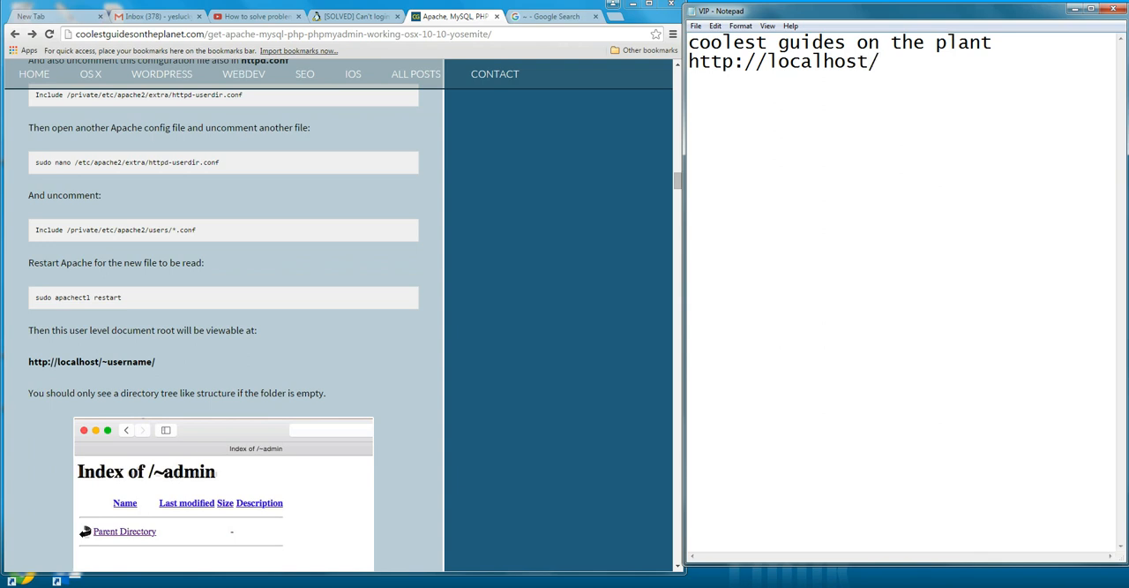
text(~li)
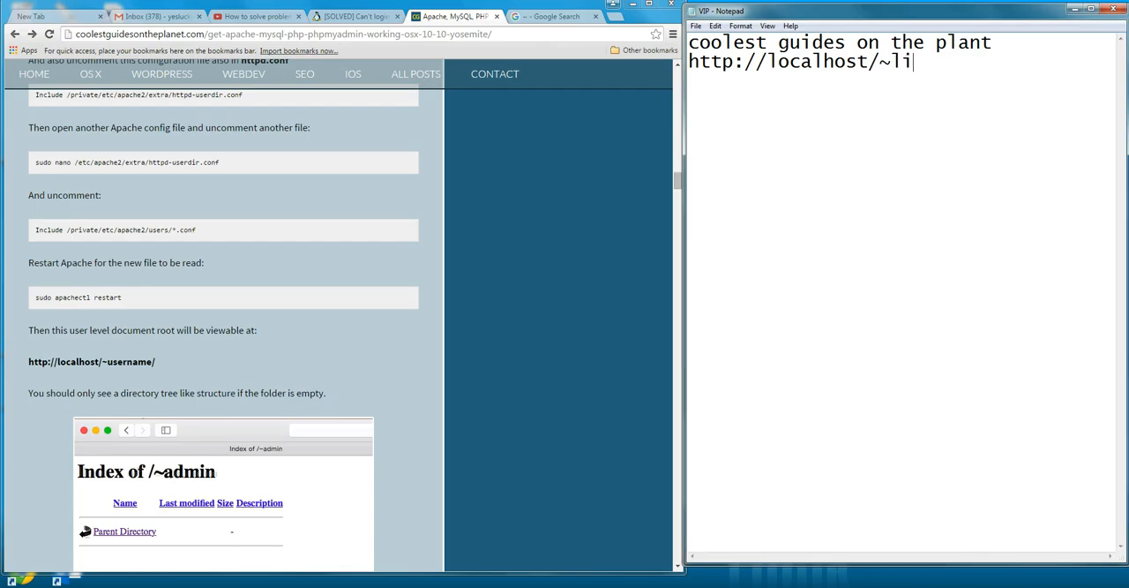
text(bingzhao)
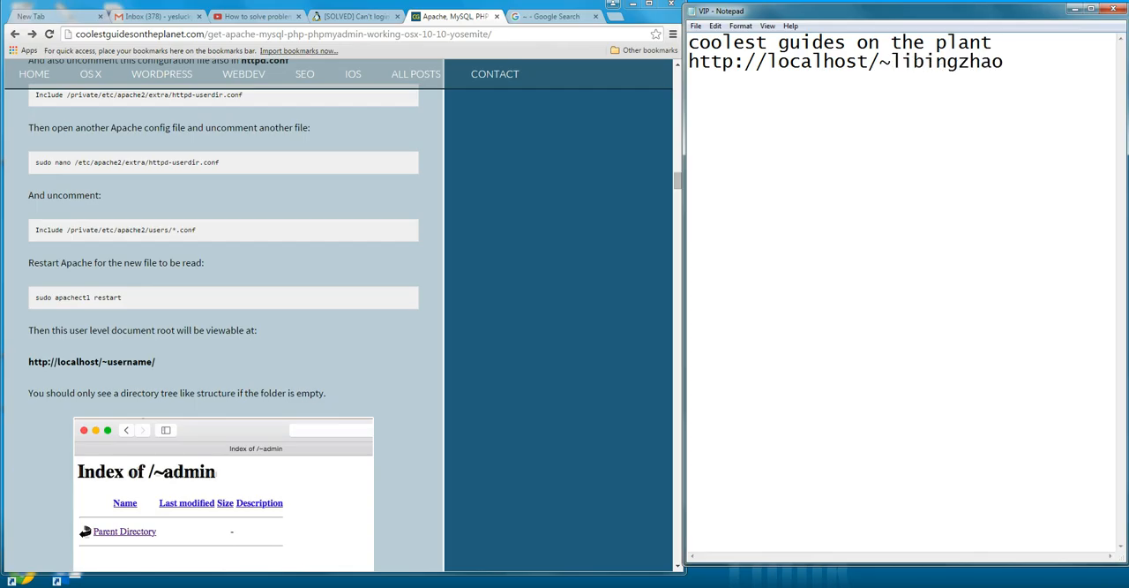
text(/)
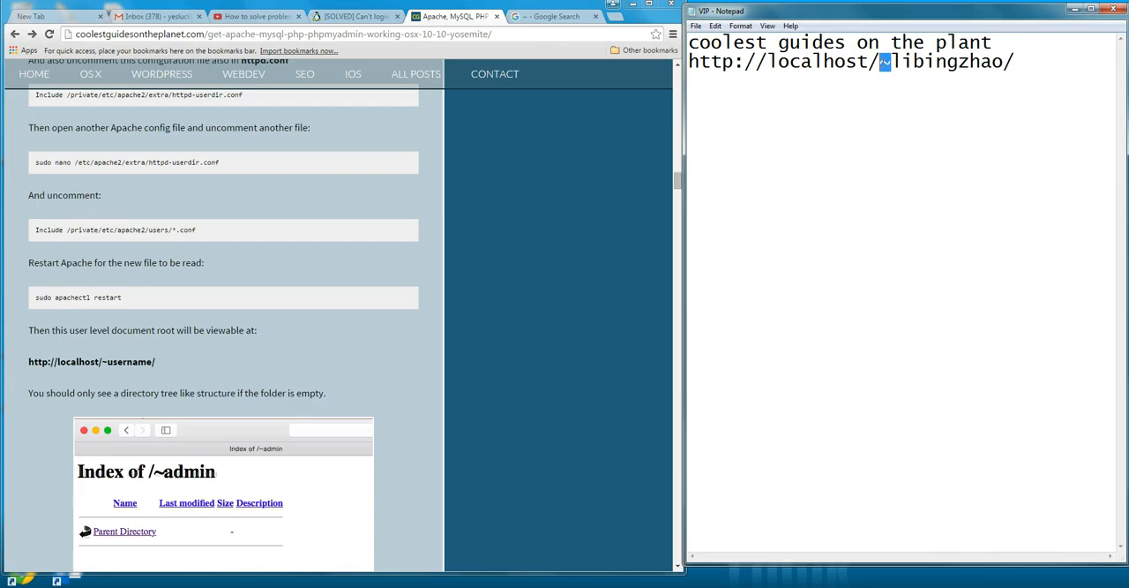
Step: Set Notepad's font to a large Bold Oblique style via Format > Font
click(741, 24)
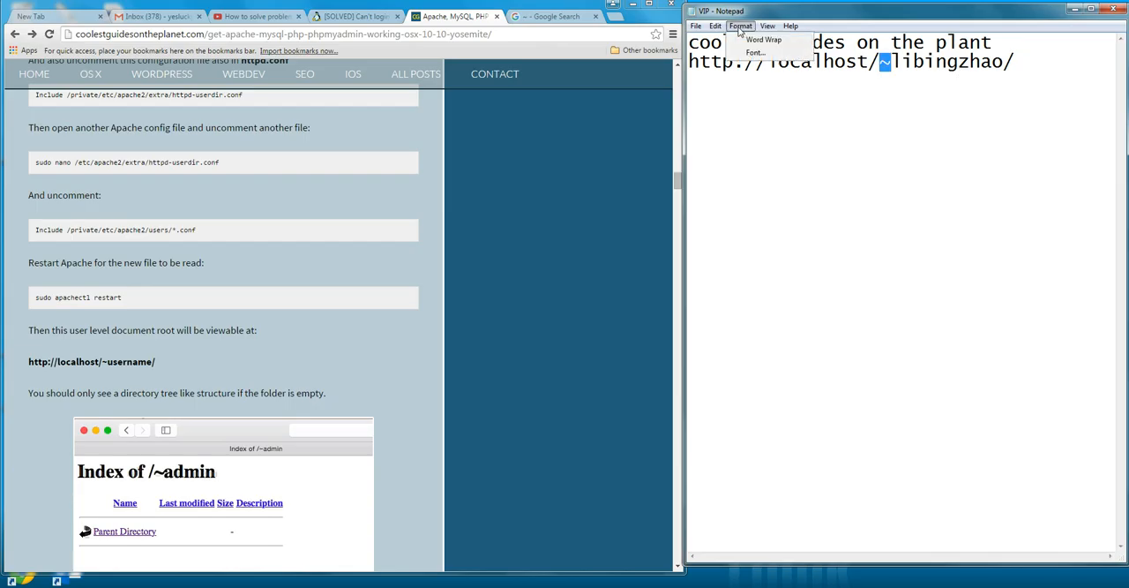
click(755, 53)
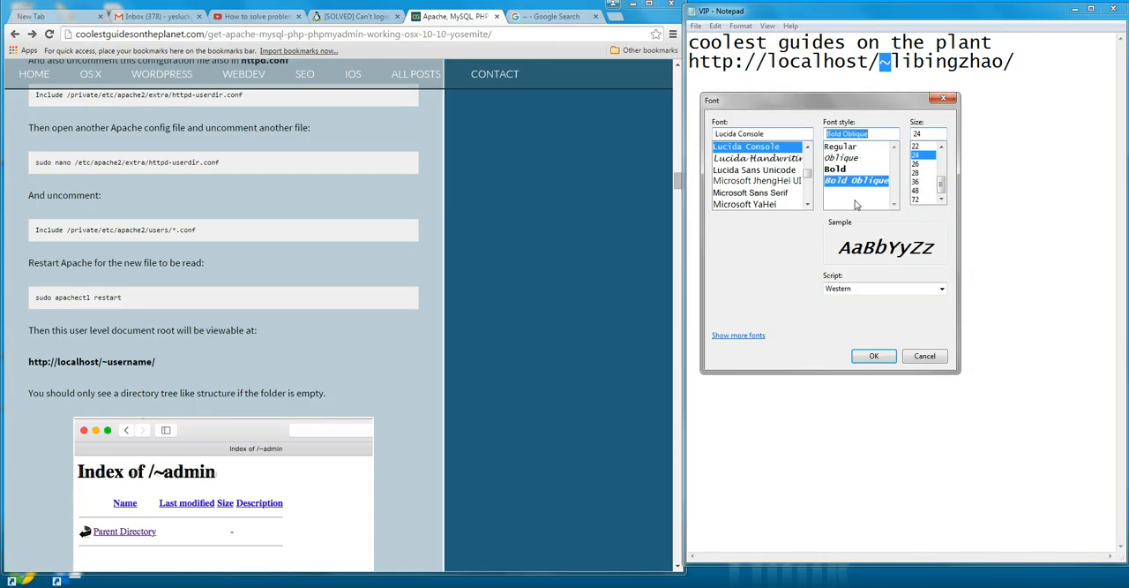
click(874, 356)
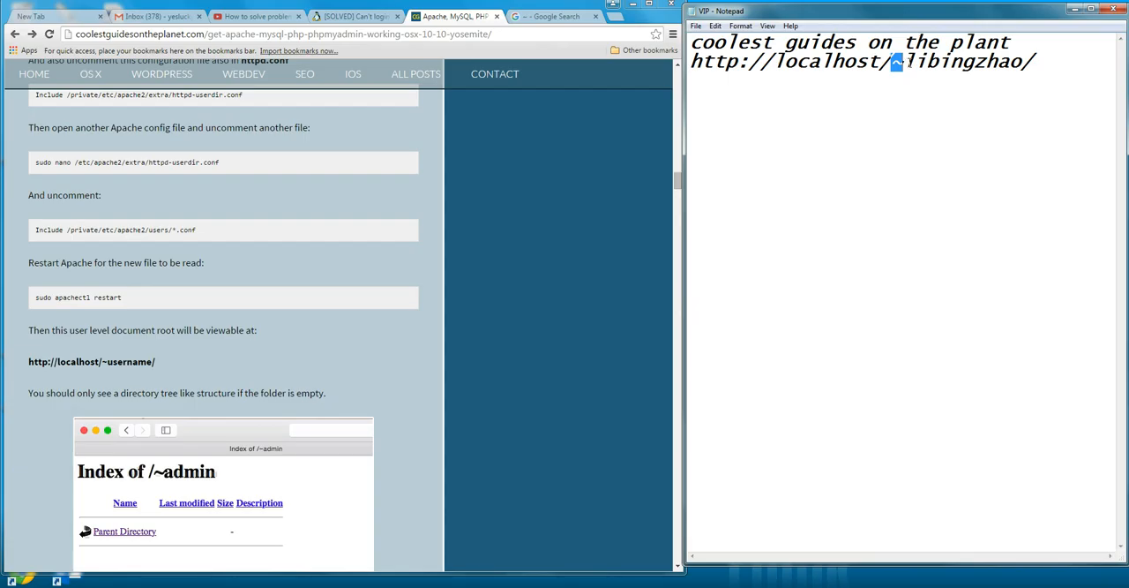
double_click(970, 60)
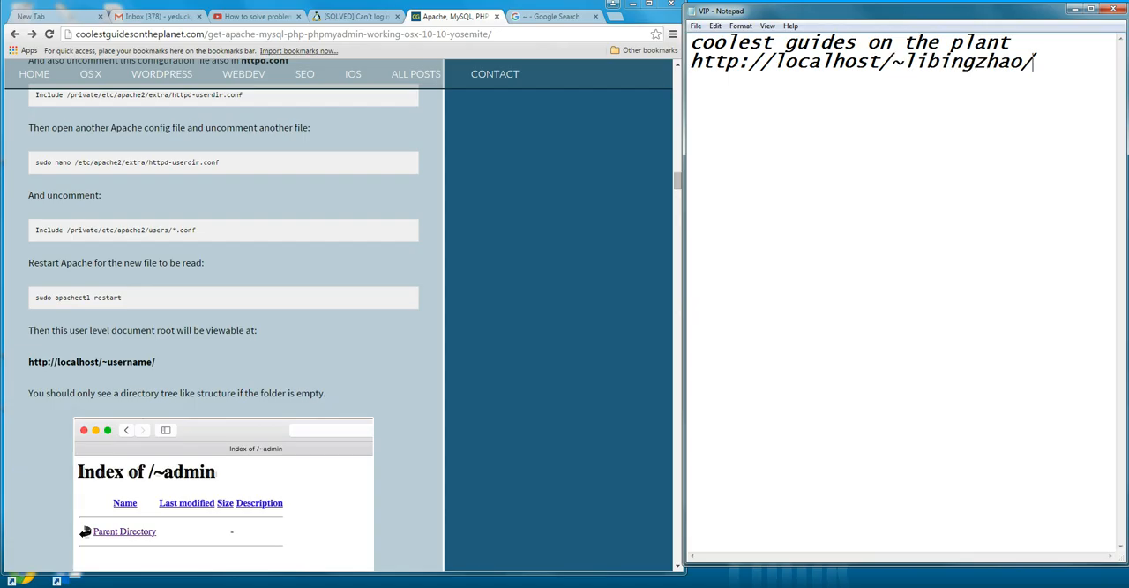
text(phpmyadmin)
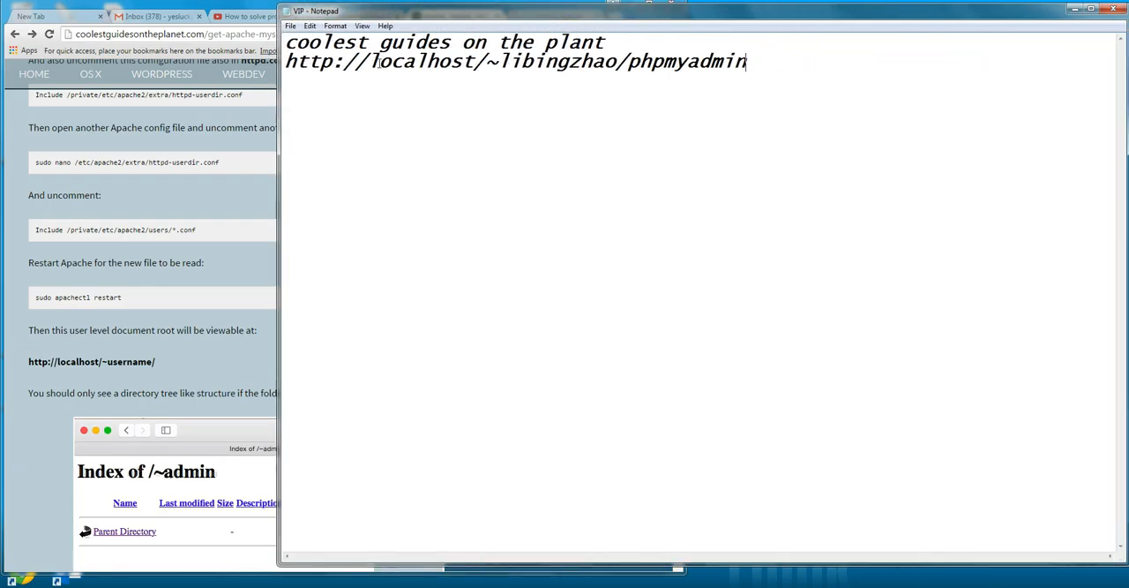
mouse_move(233, 360)
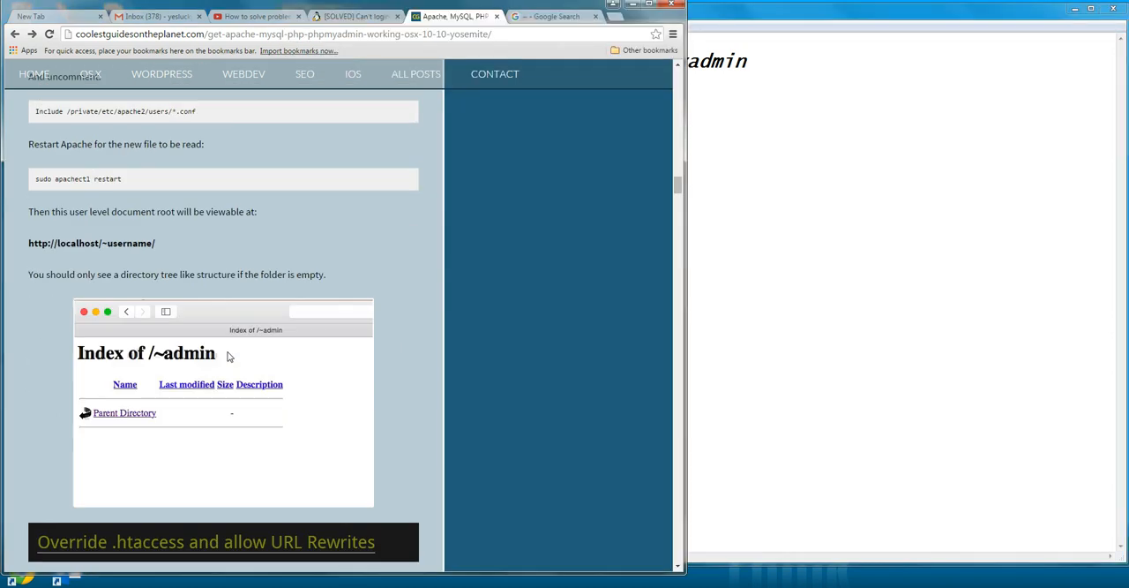
Step: Scroll the Chrome article up to the LoadModule and httpd-userdir.conf instructions
scroll(up, 3)
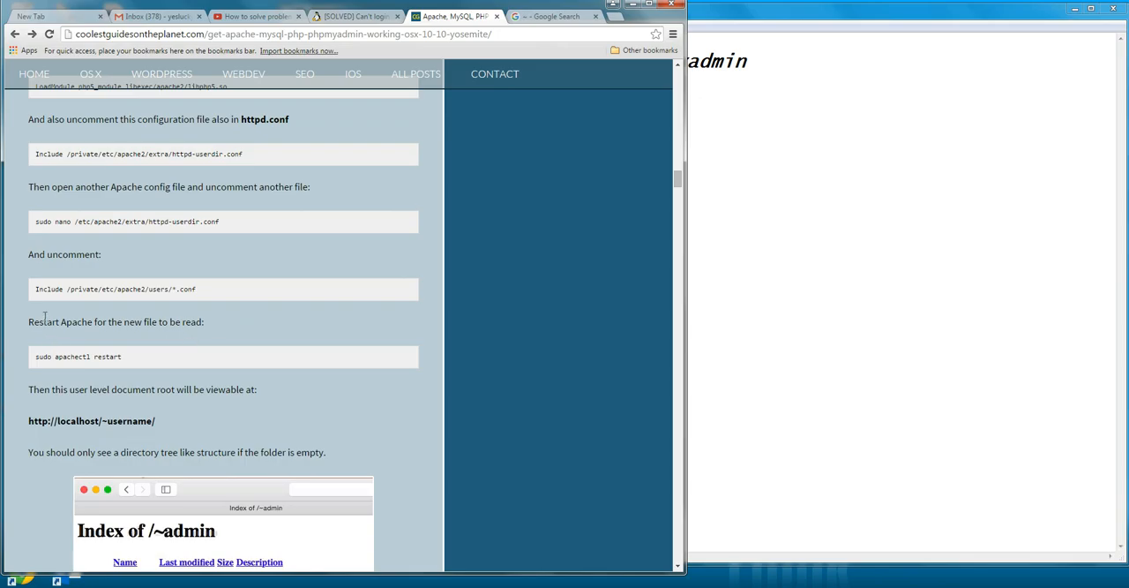
mouse_move(203, 272)
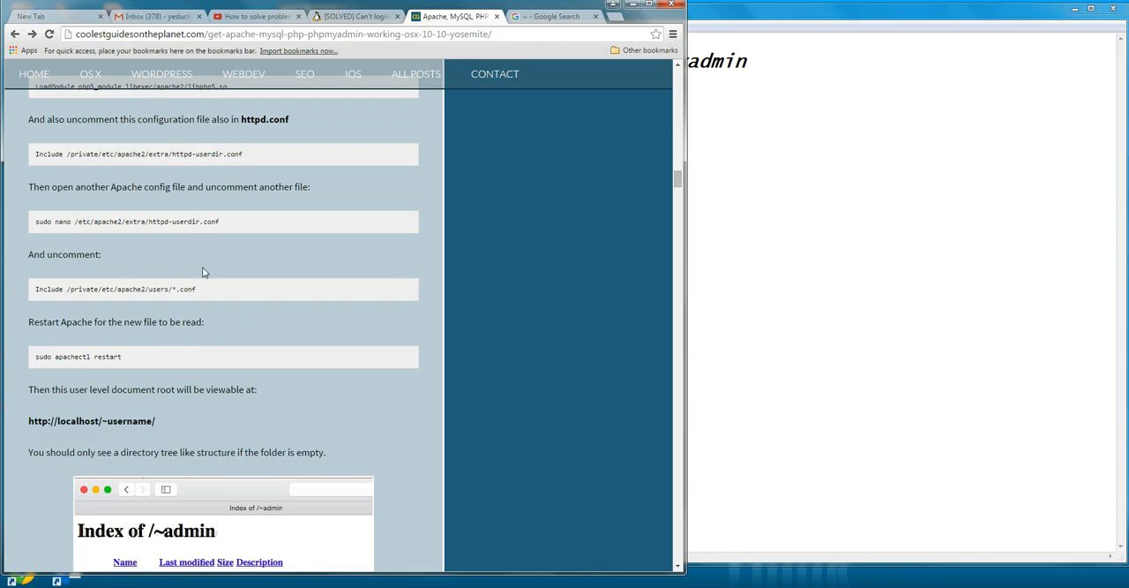
scroll(up, 3)
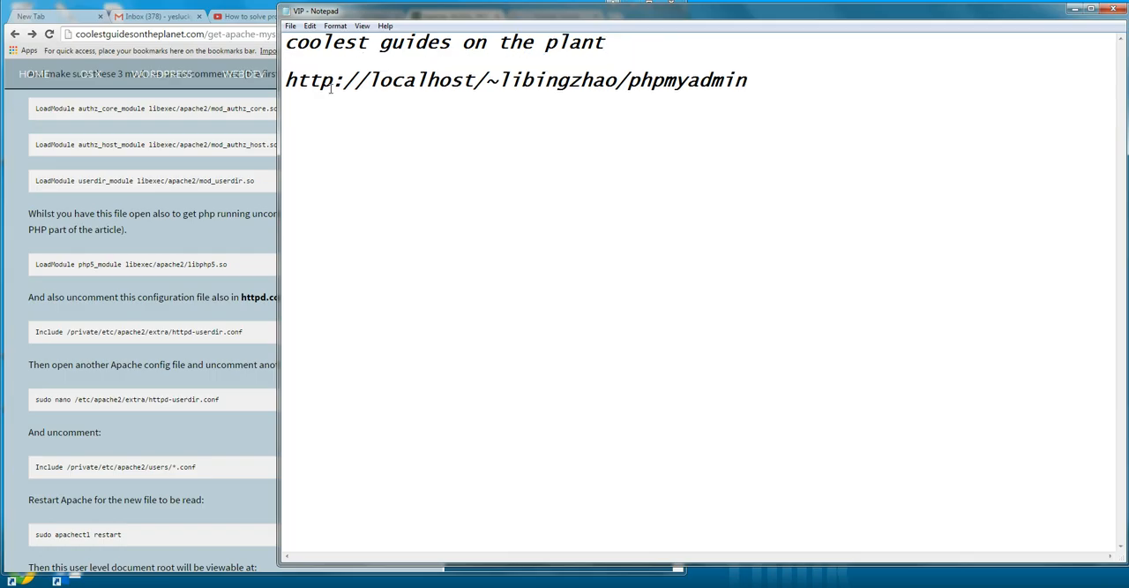
Step: Select the phpMyAdmin address text, then clear the selection leaving the note unchanged
drag(286, 82, 697, 82)
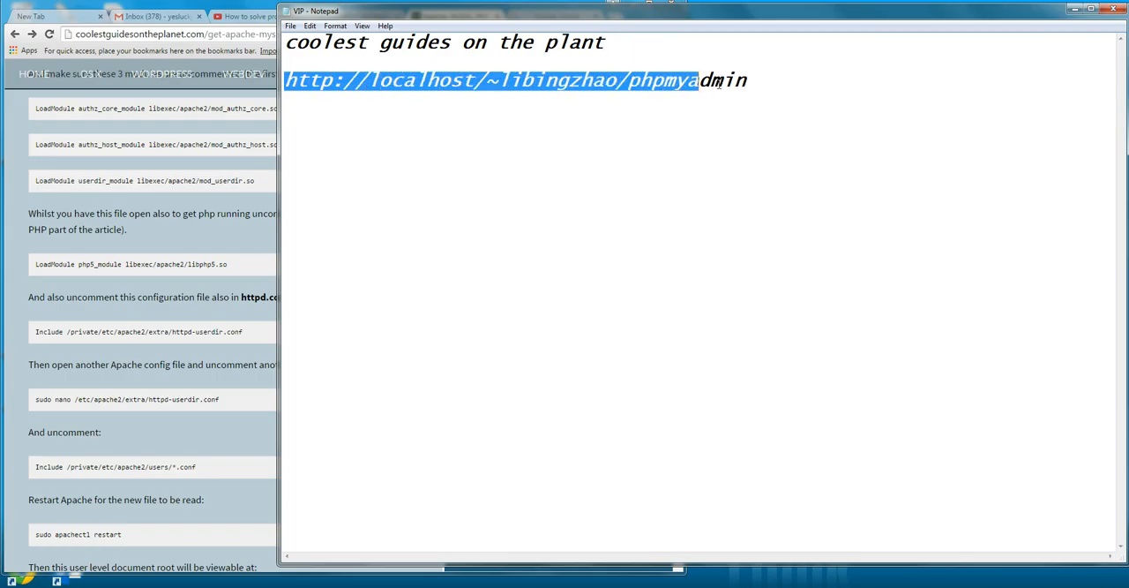
click(483, 80)
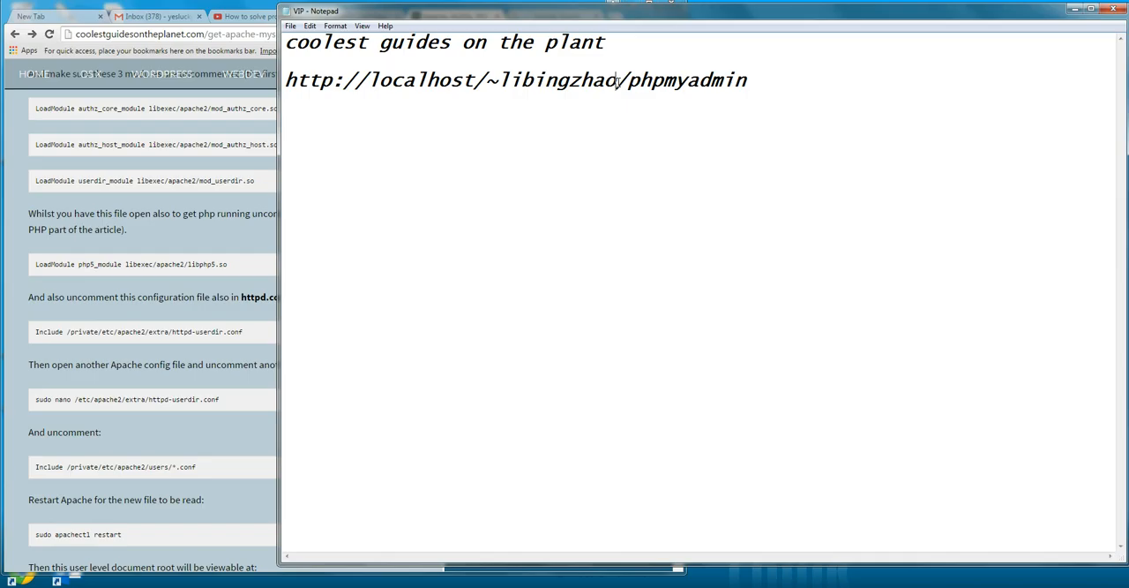
mouse_move(649, 187)
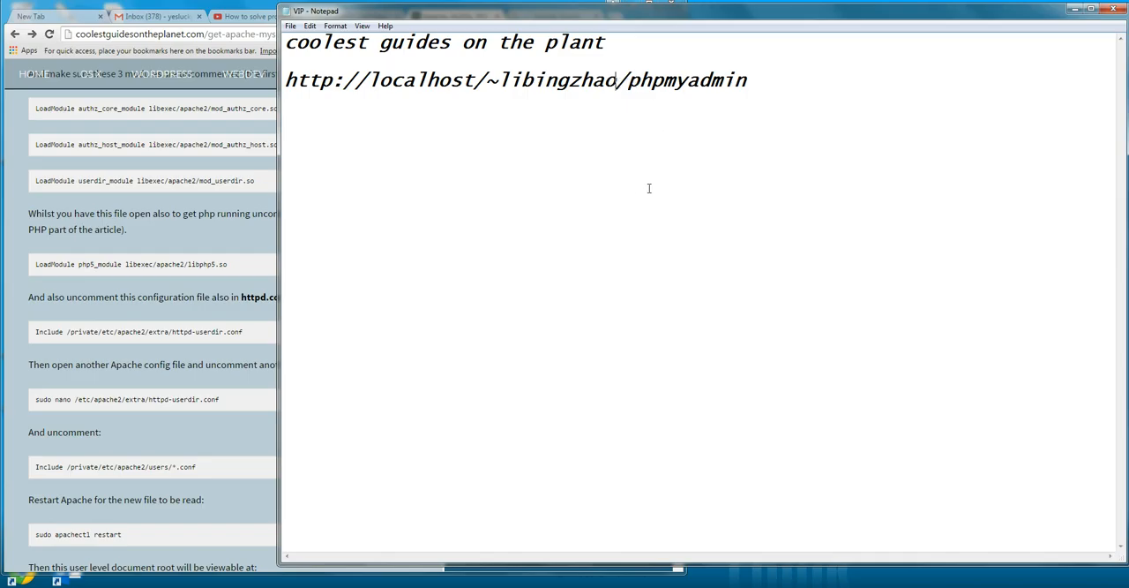